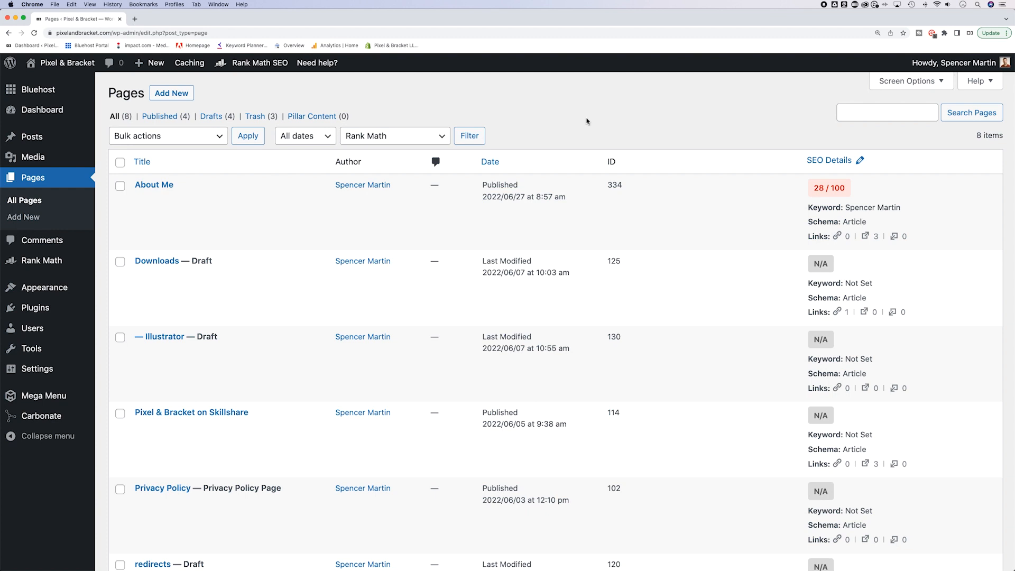
Step: Search the plugin directory from Plugins > Add New for 'duplicate page'
{"action": "left_click", "coordinate": [140, 161]}
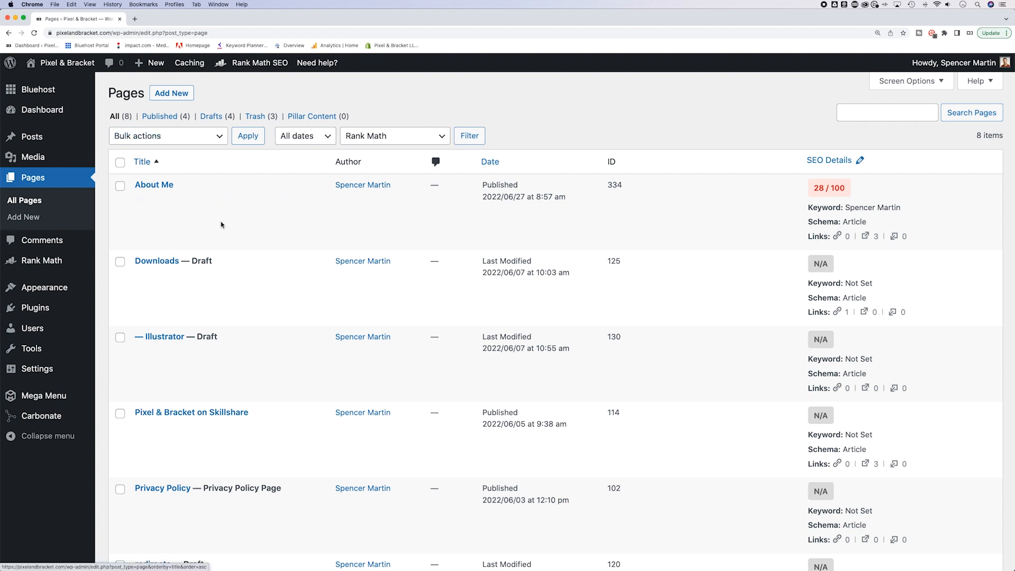
{"action": "mouse_move", "coordinate": [154, 184]}
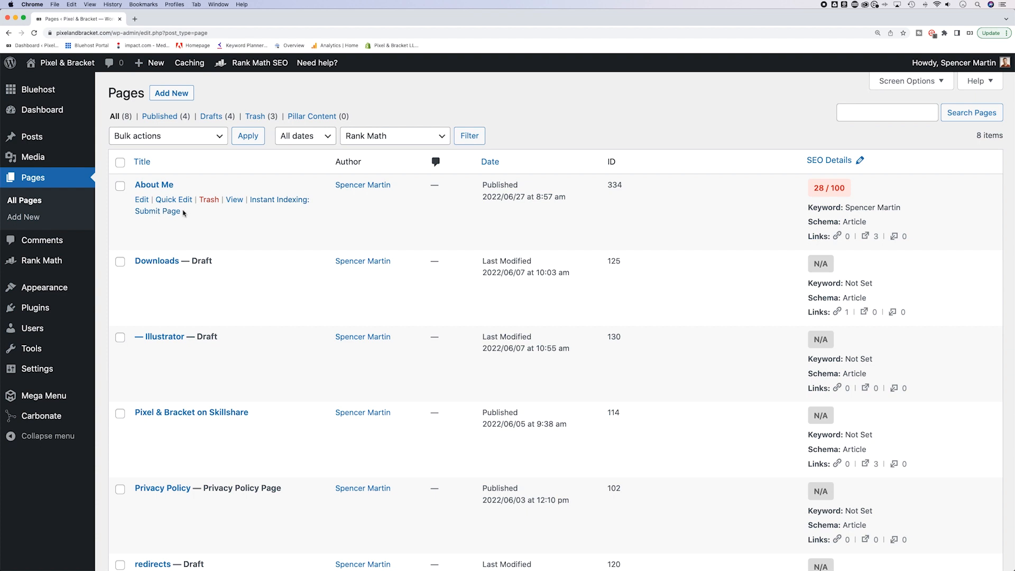
{"action": "left_click", "coordinate": [169, 136]}
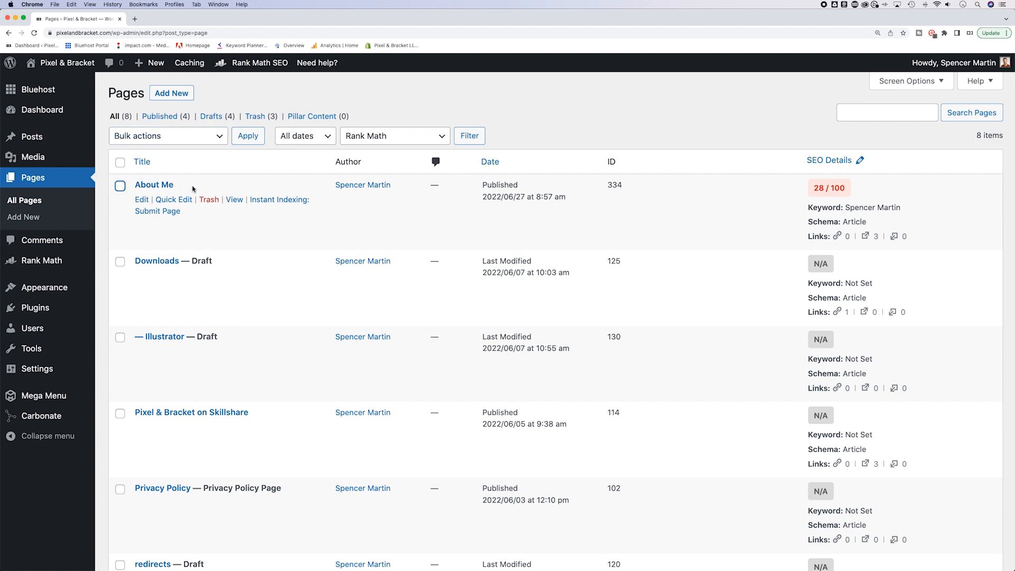
{"action": "mouse_move", "coordinate": [36, 308]}
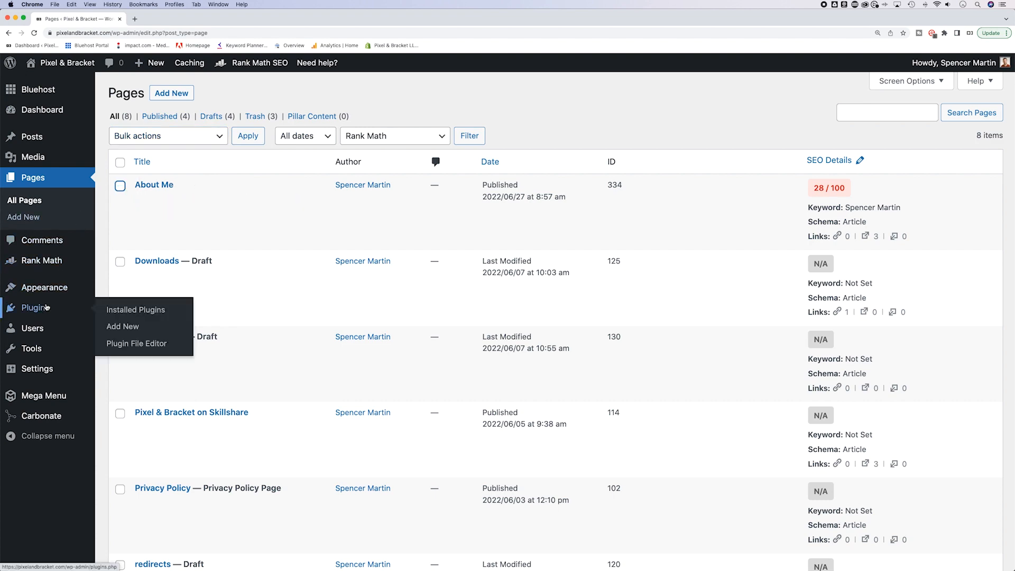
{"action": "left_click", "coordinate": [135, 310]}
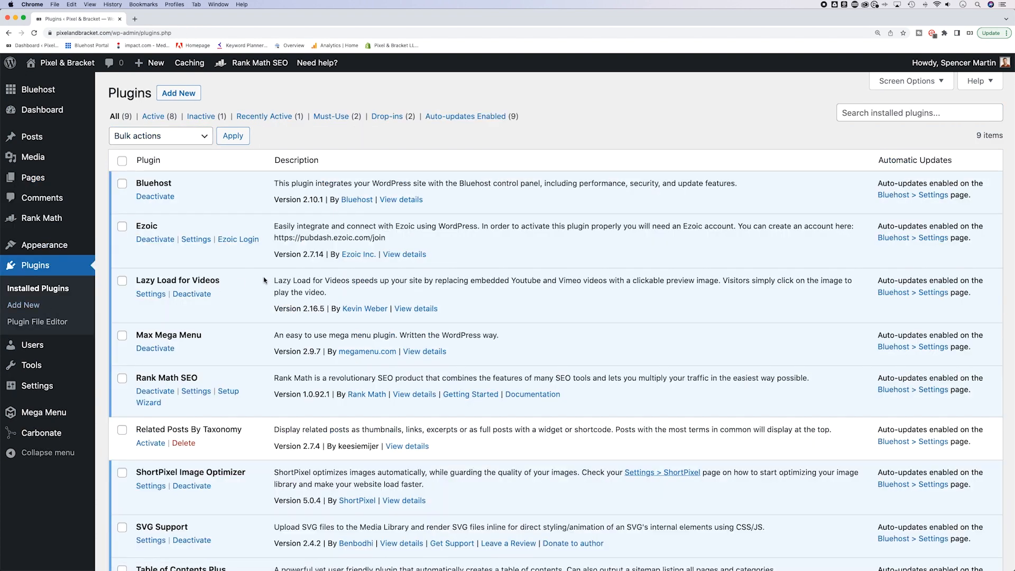
{"action": "left_click", "coordinate": [178, 93]}
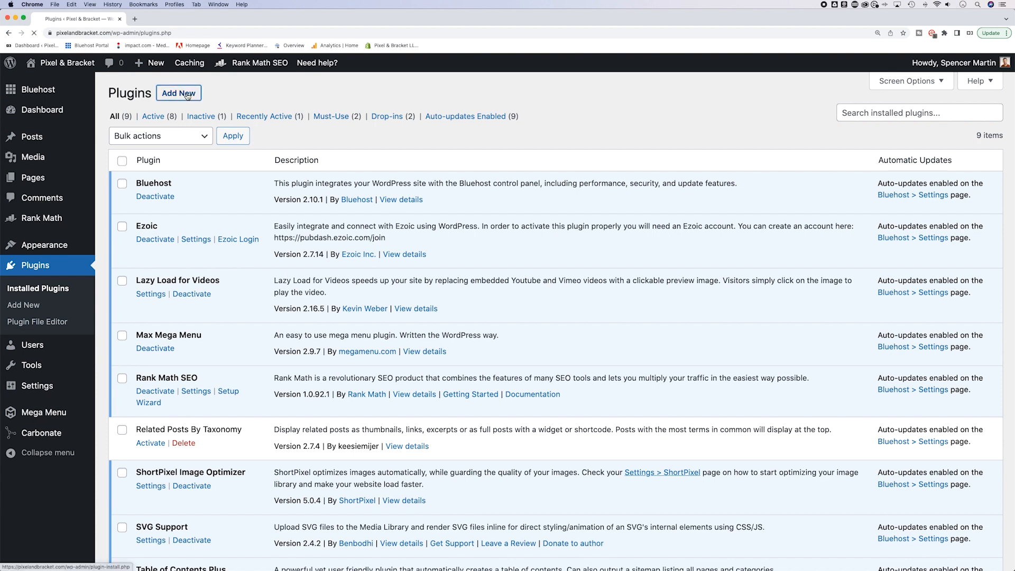
{"action": "left_click", "coordinate": [179, 94]}
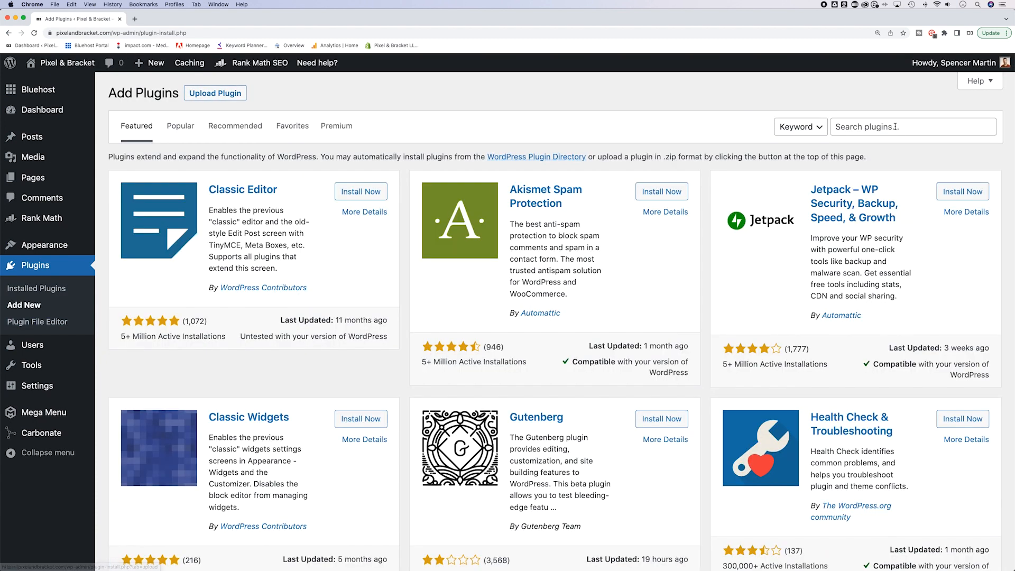
{"action": "type", "text": "duplicate"}
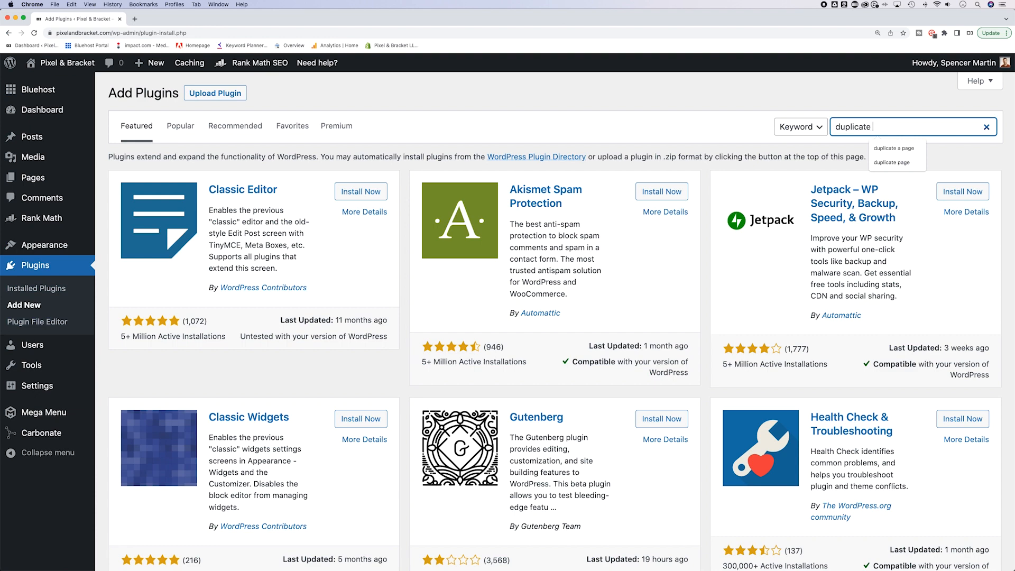
{"action": "left_click", "coordinate": [895, 147]}
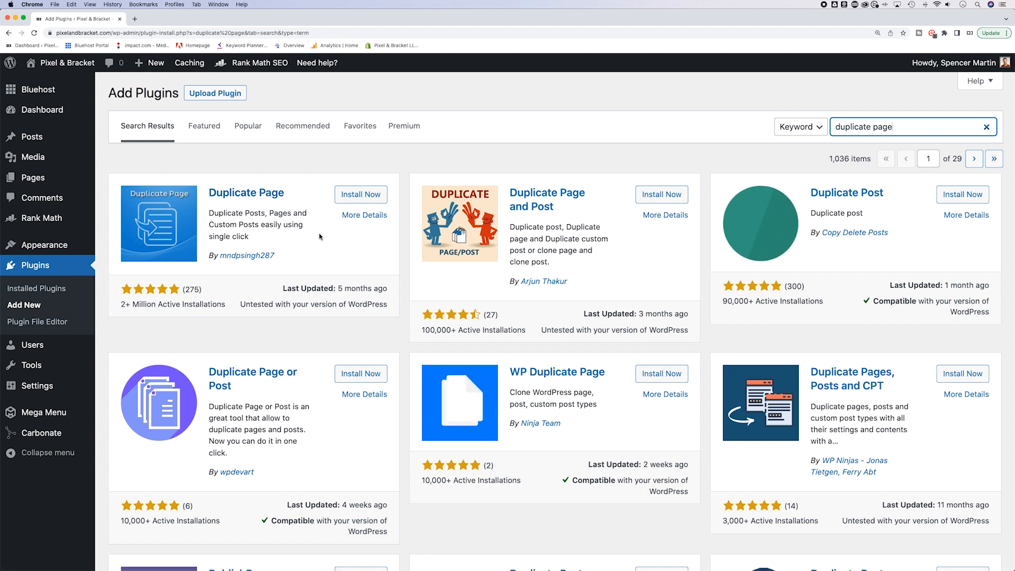
Step: Install the Duplicate Page plugin and activate it
{"action": "left_click", "coordinate": [361, 194]}
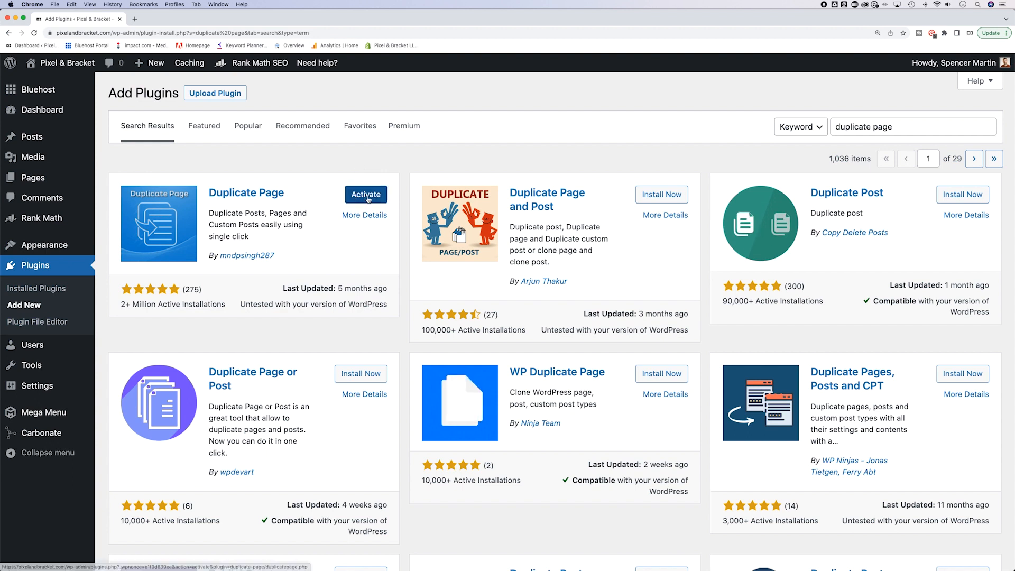
{"action": "left_click", "coordinate": [366, 194]}
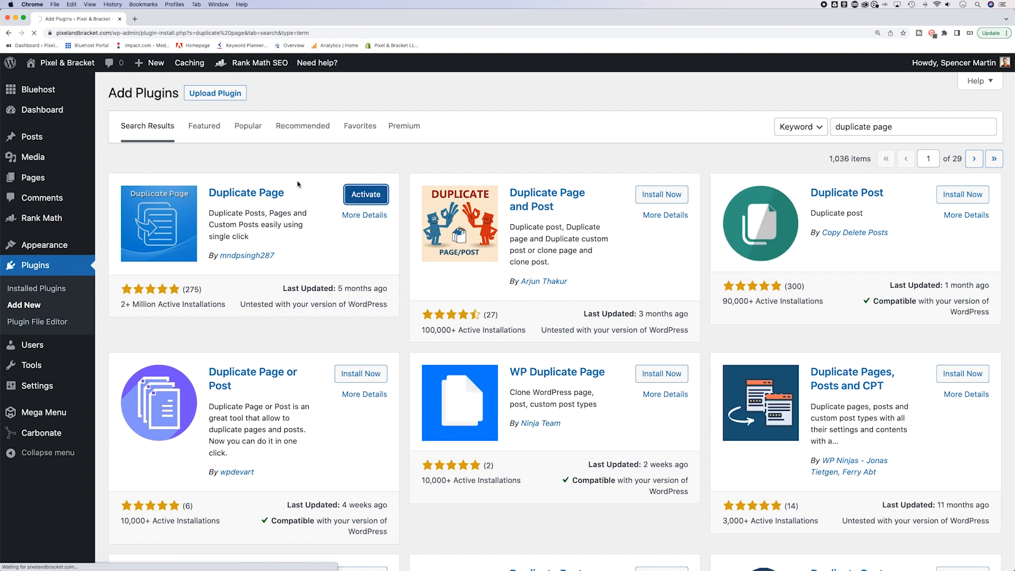
{"action": "left_click", "coordinate": [365, 194]}
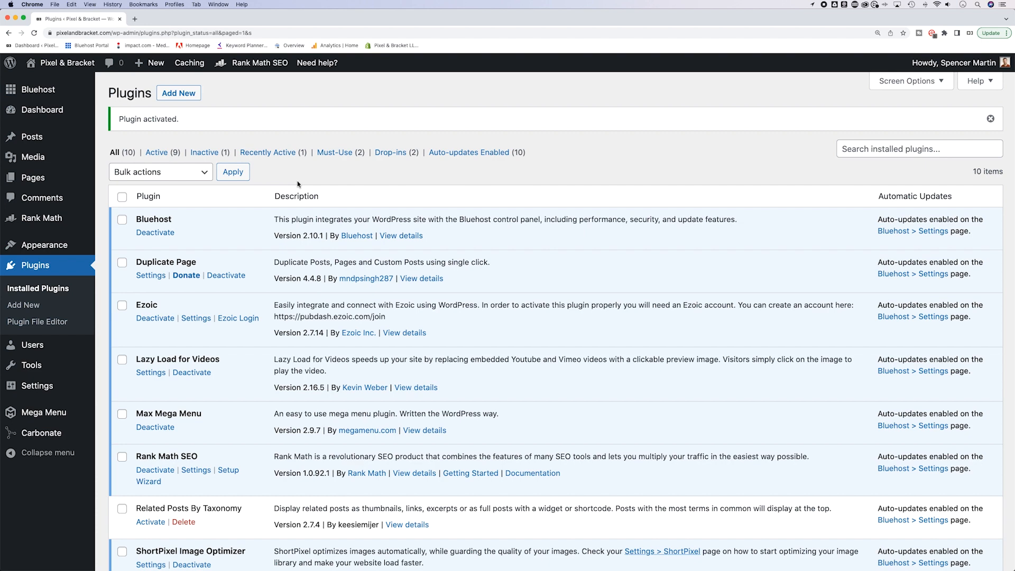
{"action": "mouse_move", "coordinate": [32, 177]}
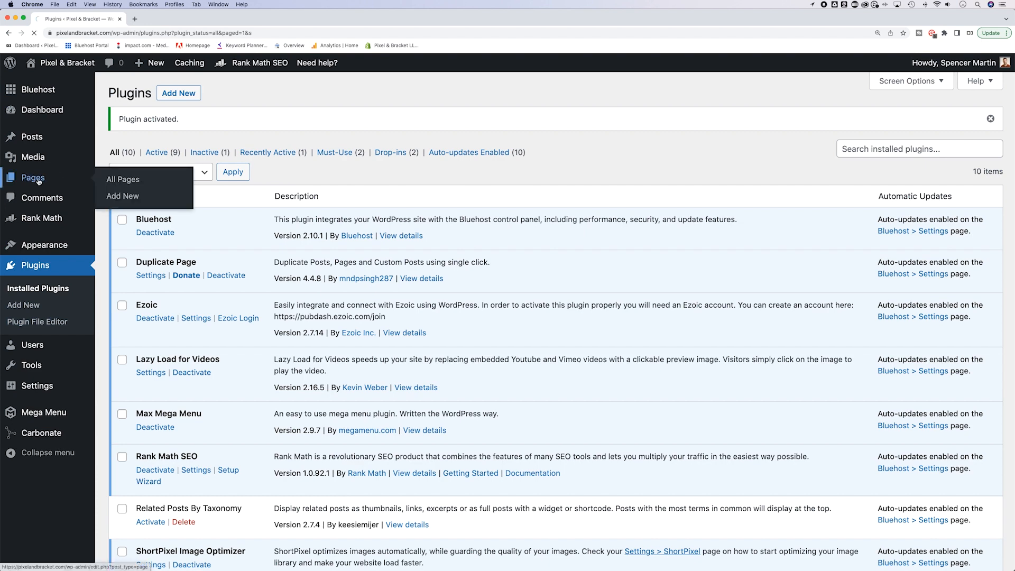
Step: Return to All Pages, where About Me now offers a Duplicate This action
{"action": "left_click", "coordinate": [123, 180]}
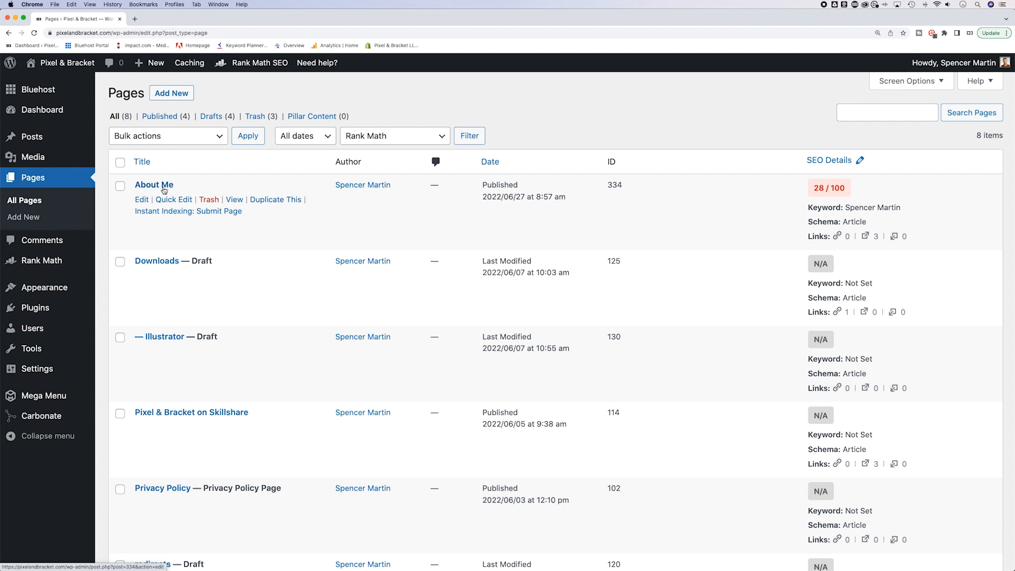
{"action": "mouse_move", "coordinate": [275, 200]}
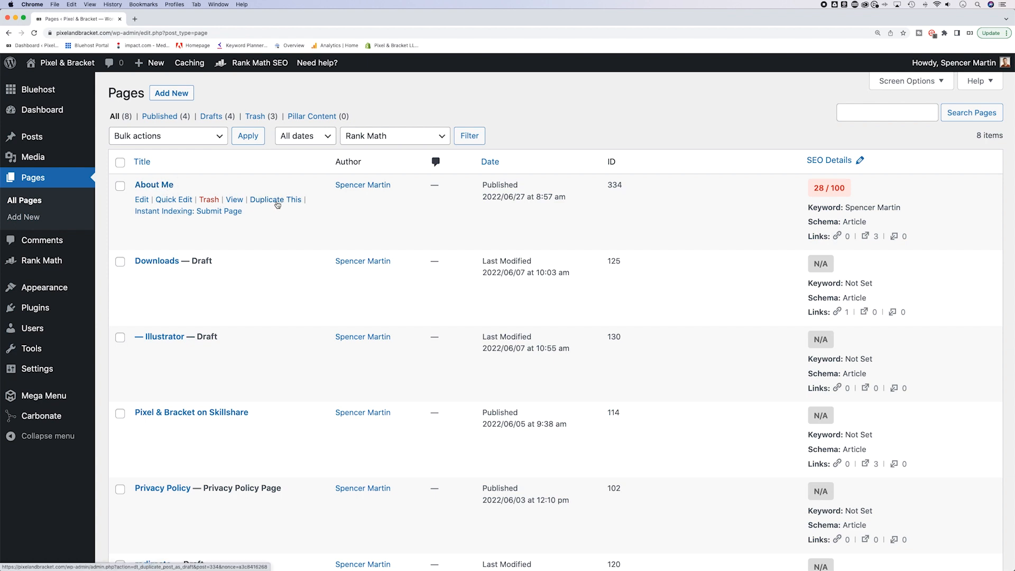
{"action": "mouse_move", "coordinate": [275, 200]}
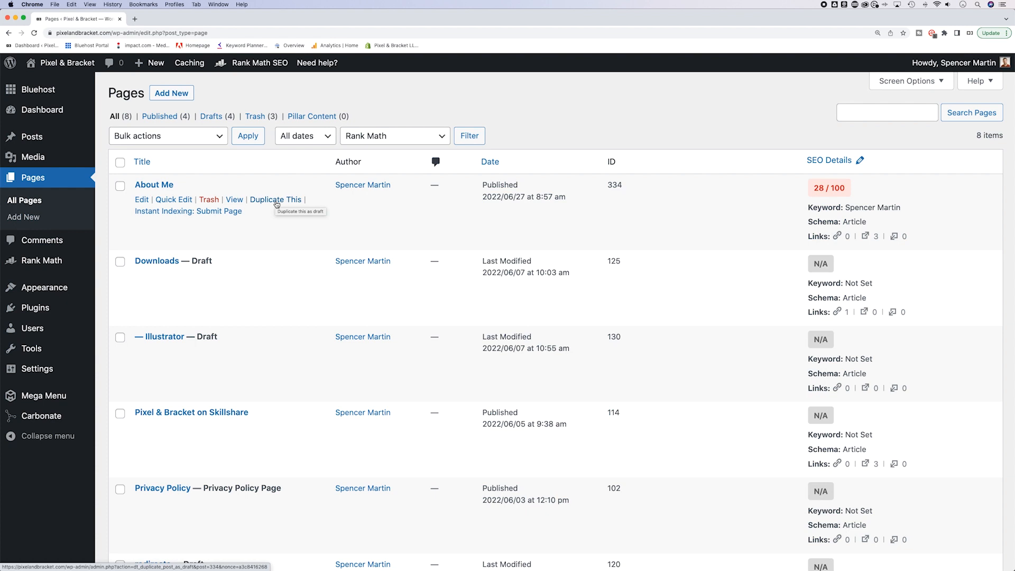
{"action": "mouse_move", "coordinate": [276, 205]}
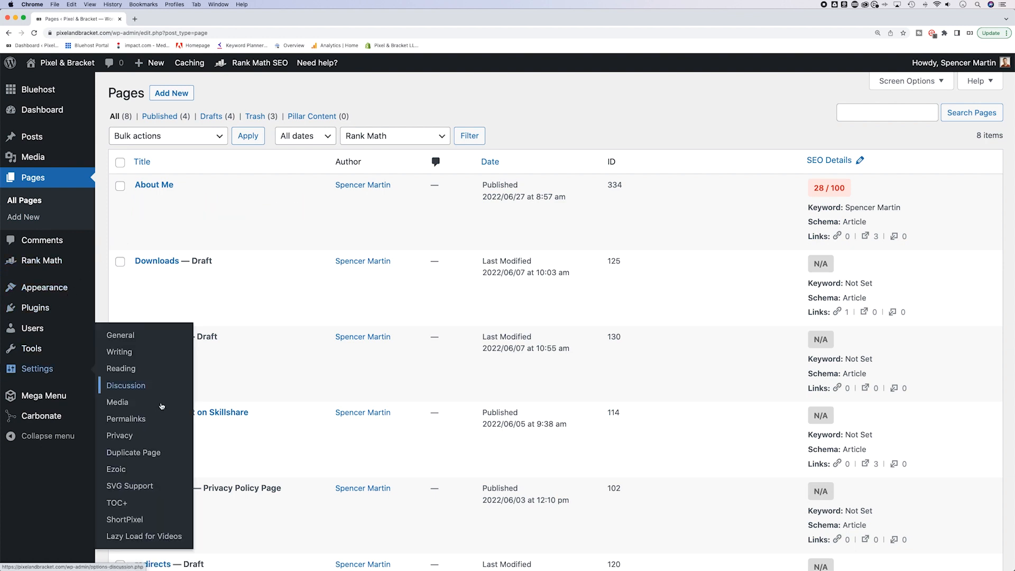
Step: In Duplicate Page settings keep Gutenberg editor and Draft status, redirecting to the duplicate's edit screen
{"action": "left_click", "coordinate": [133, 452]}
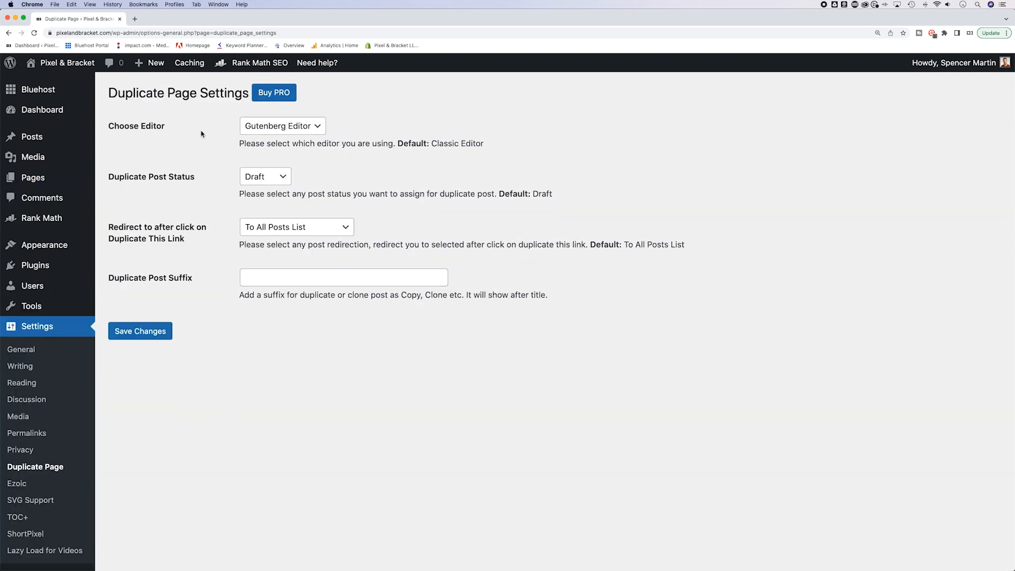
{"action": "left_click", "coordinate": [283, 126]}
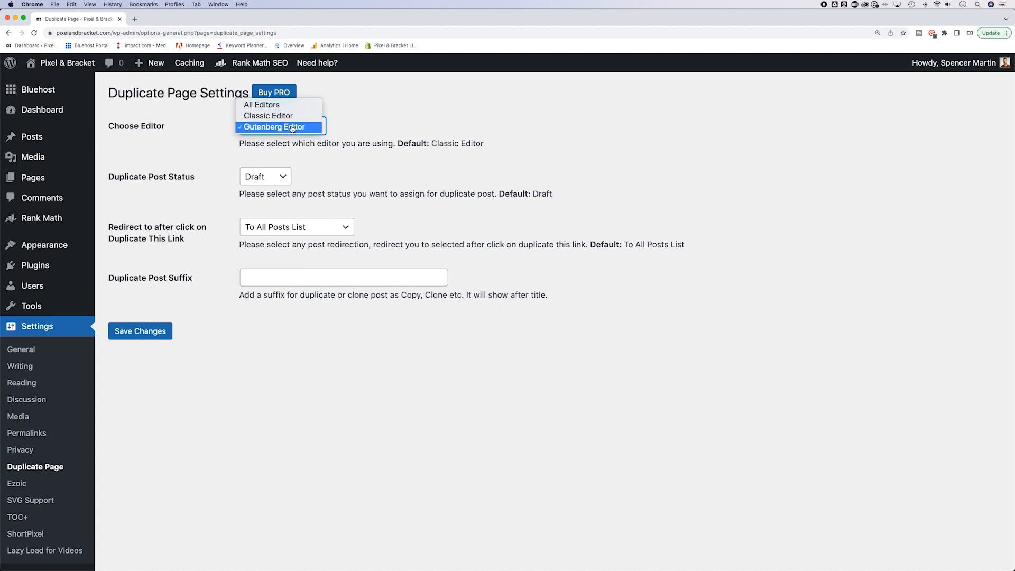
{"action": "left_click", "coordinate": [272, 126]}
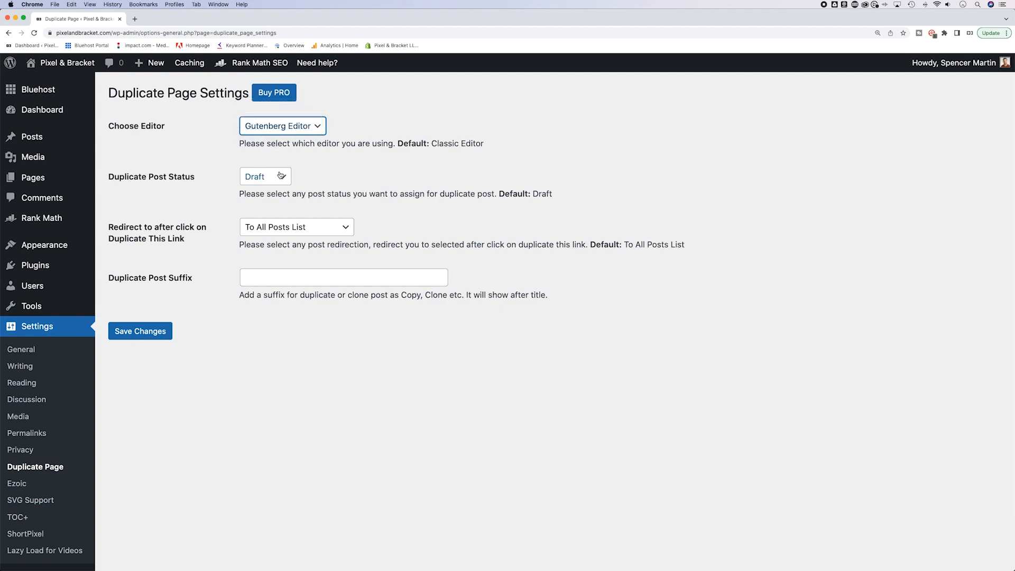
{"action": "left_click", "coordinate": [264, 177]}
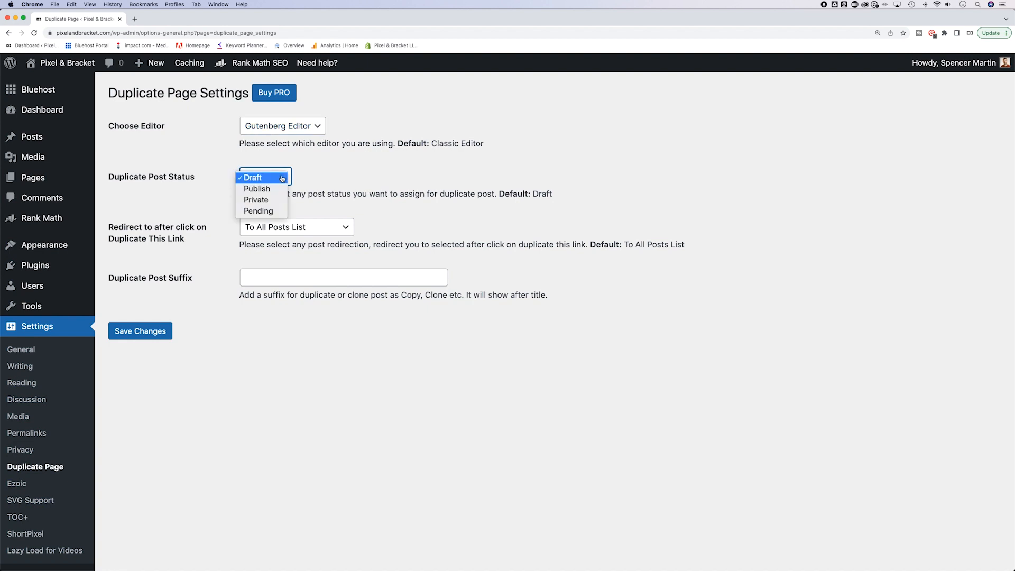
{"action": "mouse_move", "coordinate": [257, 188]}
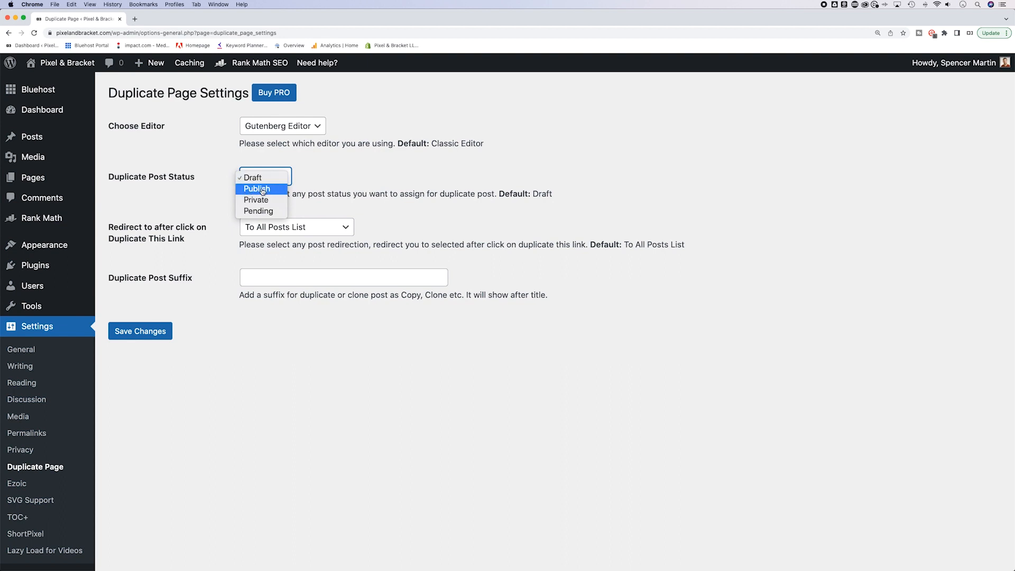
{"action": "mouse_move", "coordinate": [252, 178]}
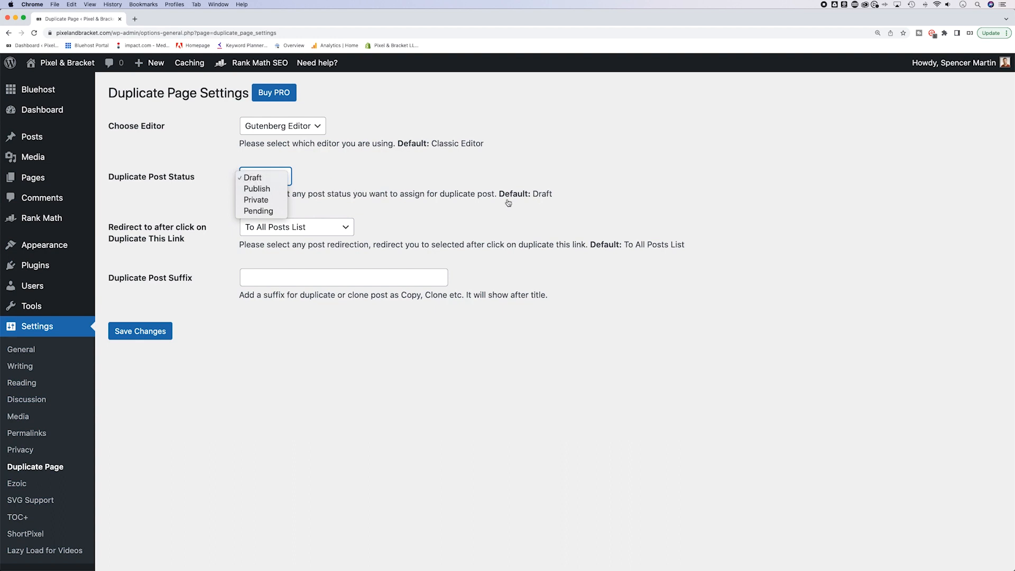
{"action": "left_click", "coordinate": [252, 178]}
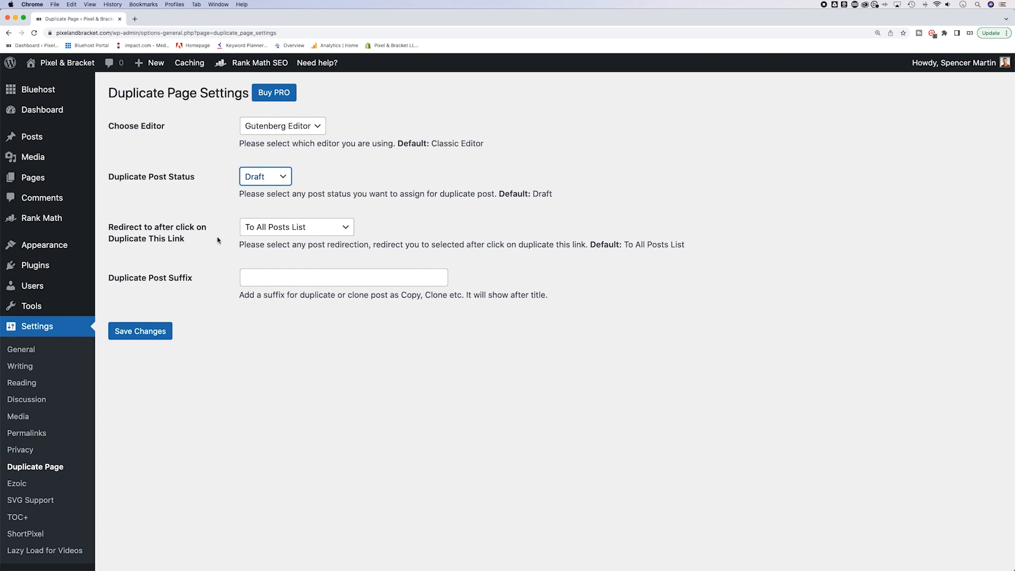
{"action": "left_click", "coordinate": [295, 226]}
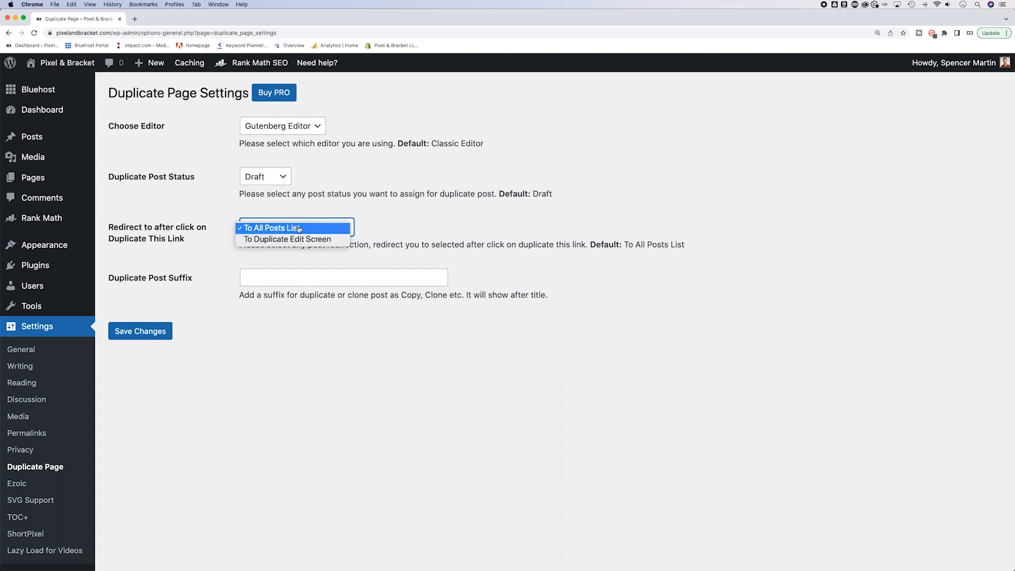
{"action": "mouse_move", "coordinate": [292, 239]}
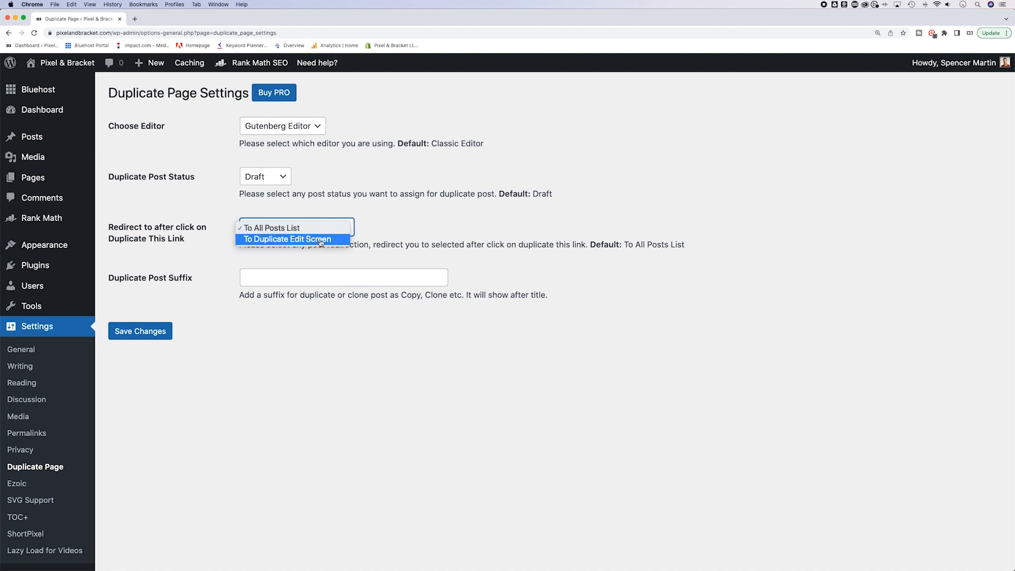
{"action": "left_click", "coordinate": [292, 239]}
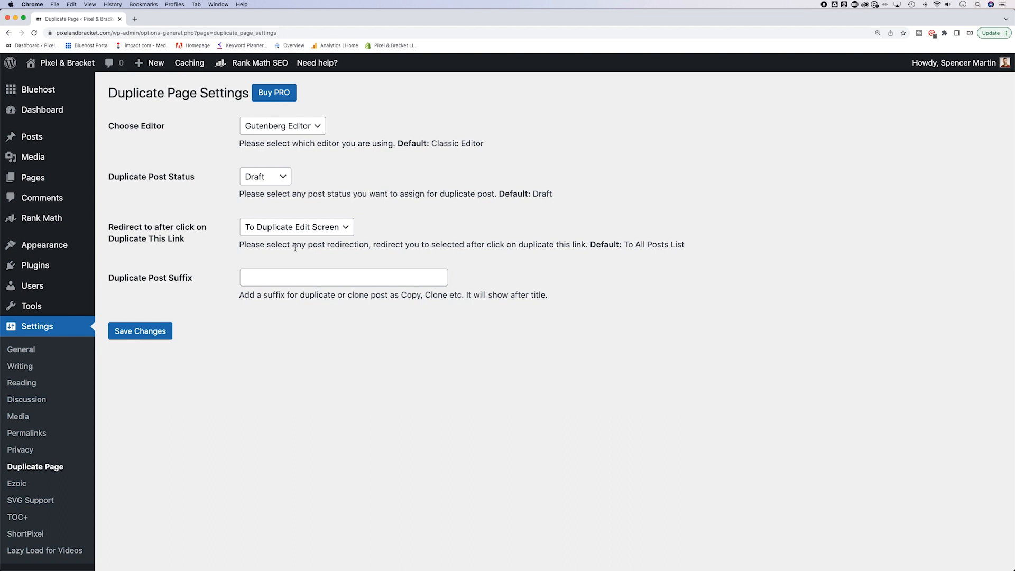
{"action": "mouse_move", "coordinate": [415, 310]}
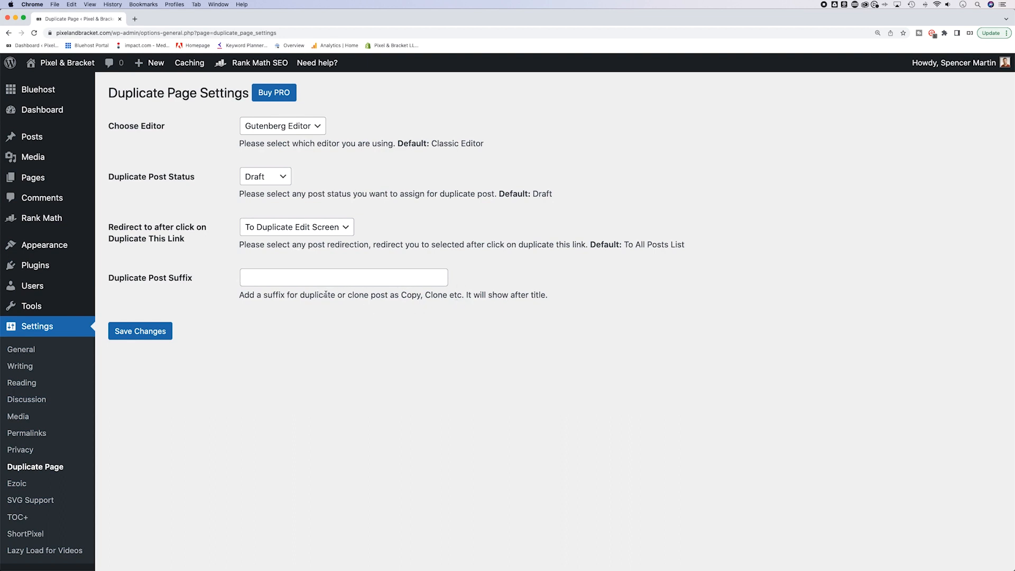
Step: Set the Duplicate Post Suffix to 'copy' and save the settings
{"action": "type", "text": "c"}
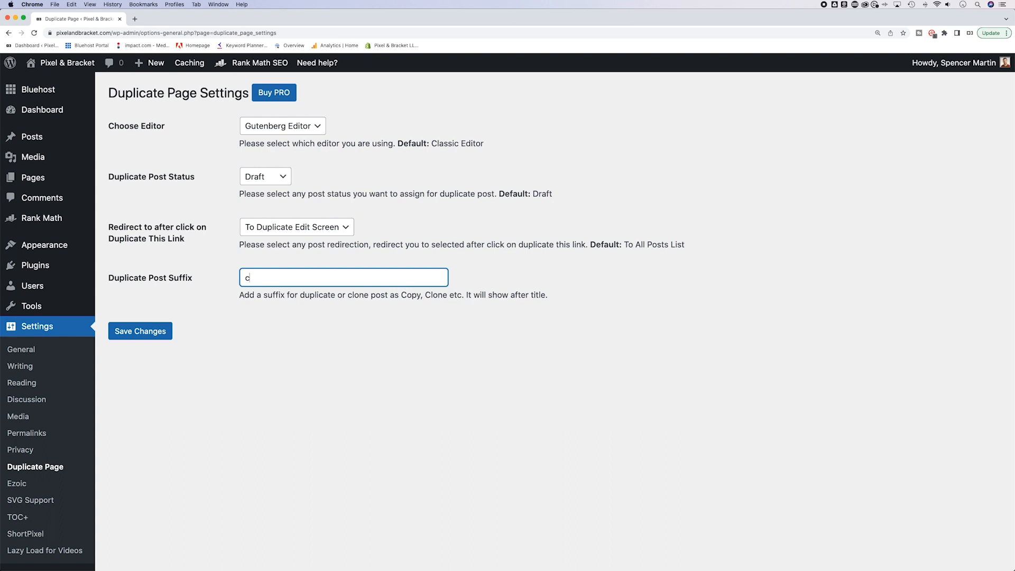
{"action": "type", "text": "opy"}
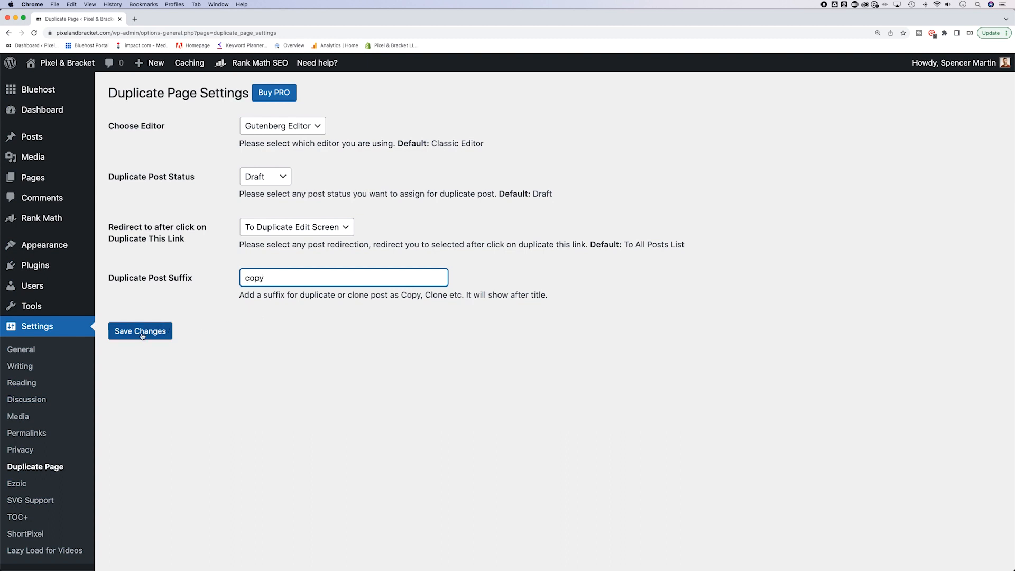
{"action": "left_click", "coordinate": [140, 331]}
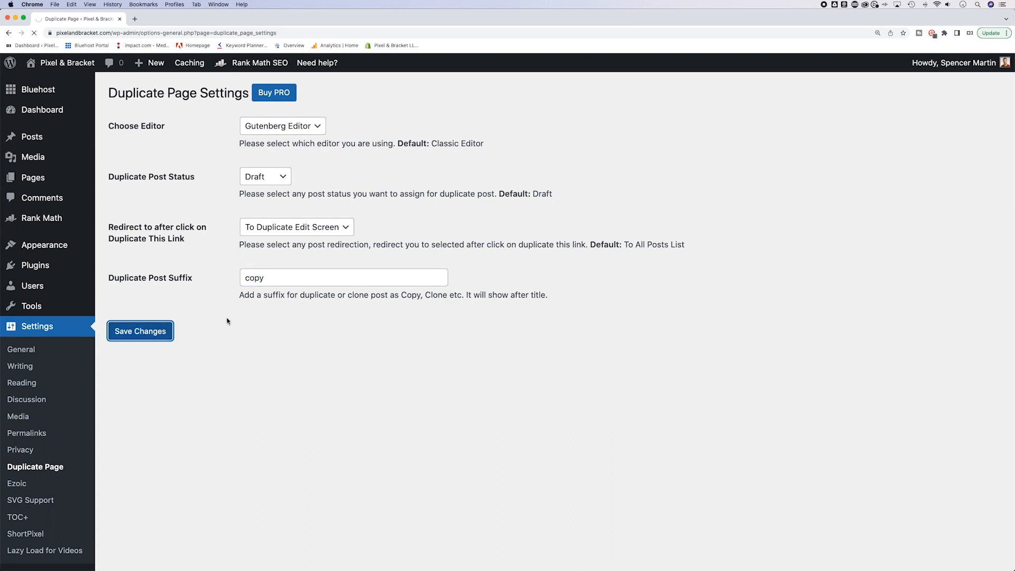
{"action": "left_click", "coordinate": [139, 331]}
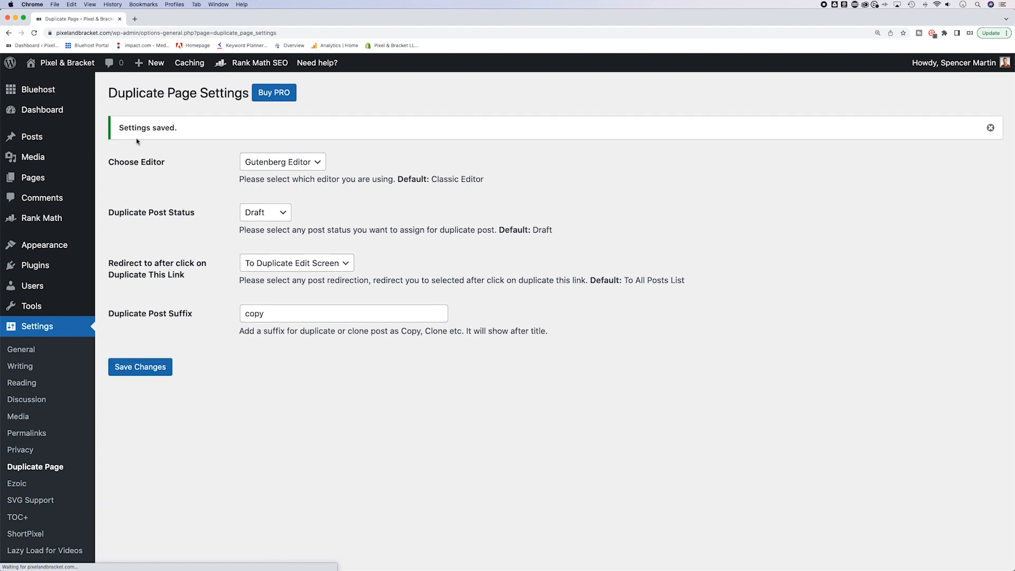
{"action": "mouse_move", "coordinate": [33, 178]}
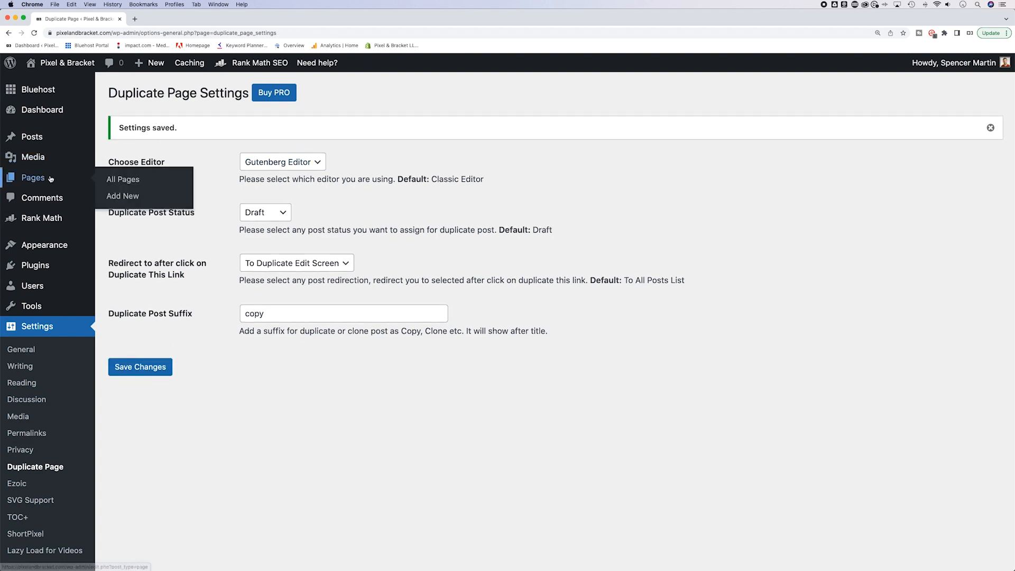
Step: From All Pages, duplicate the About Me page as a draft via Duplicate This
{"action": "left_click", "coordinate": [123, 180]}
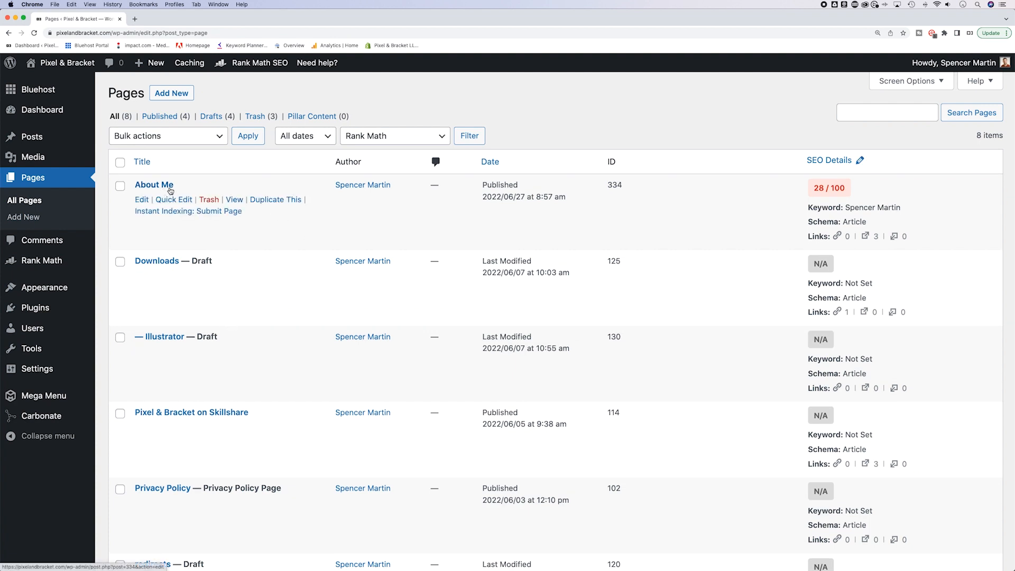
{"action": "mouse_move", "coordinate": [207, 185]}
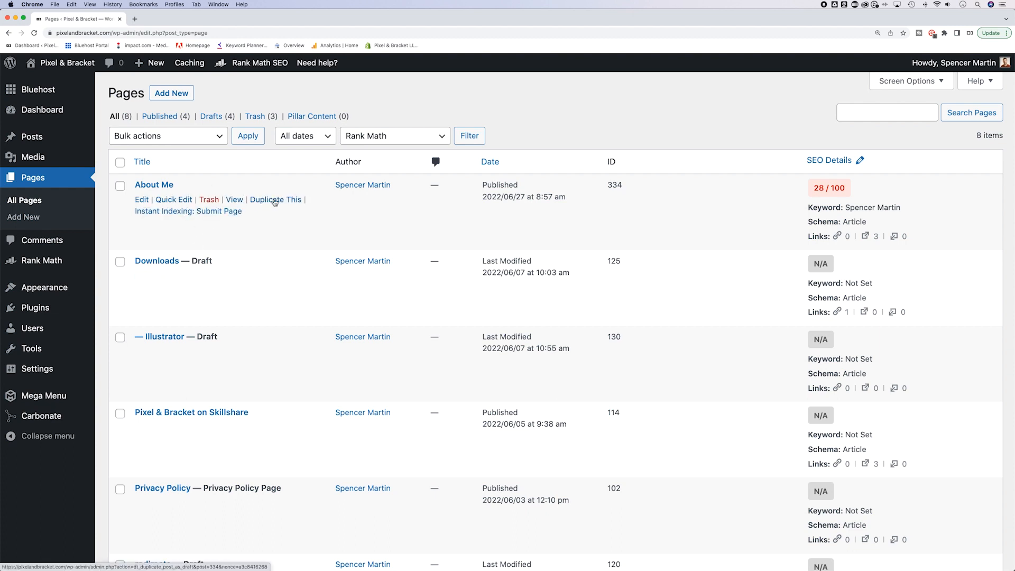
{"action": "mouse_move", "coordinate": [275, 200]}
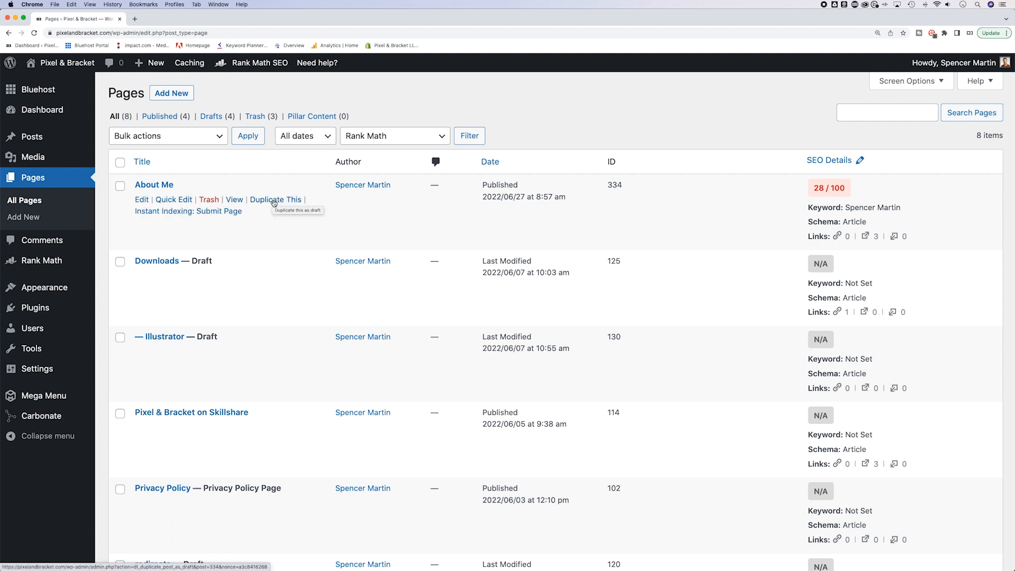
{"action": "left_click", "coordinate": [275, 200]}
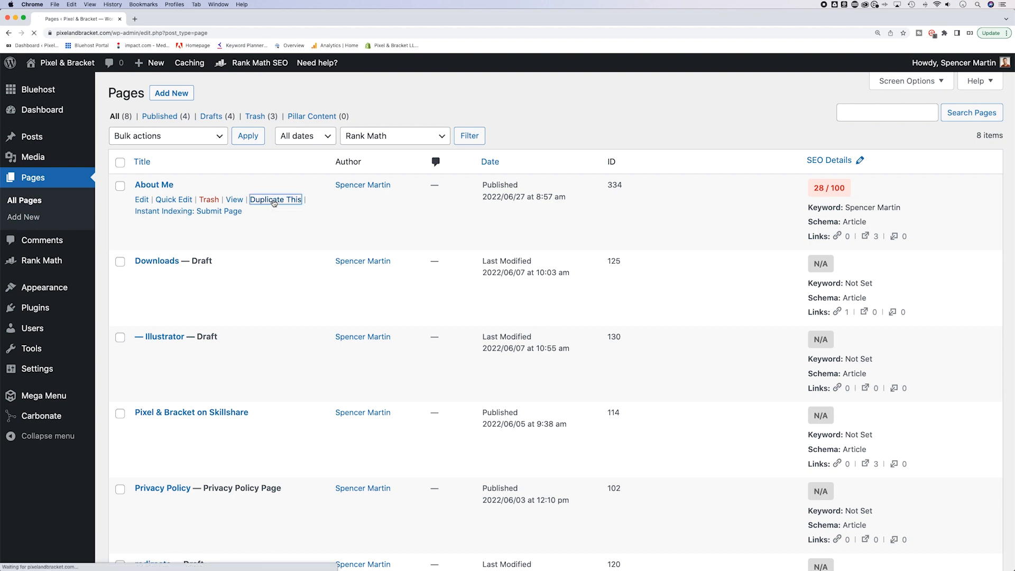
{"action": "left_click", "coordinate": [275, 200]}
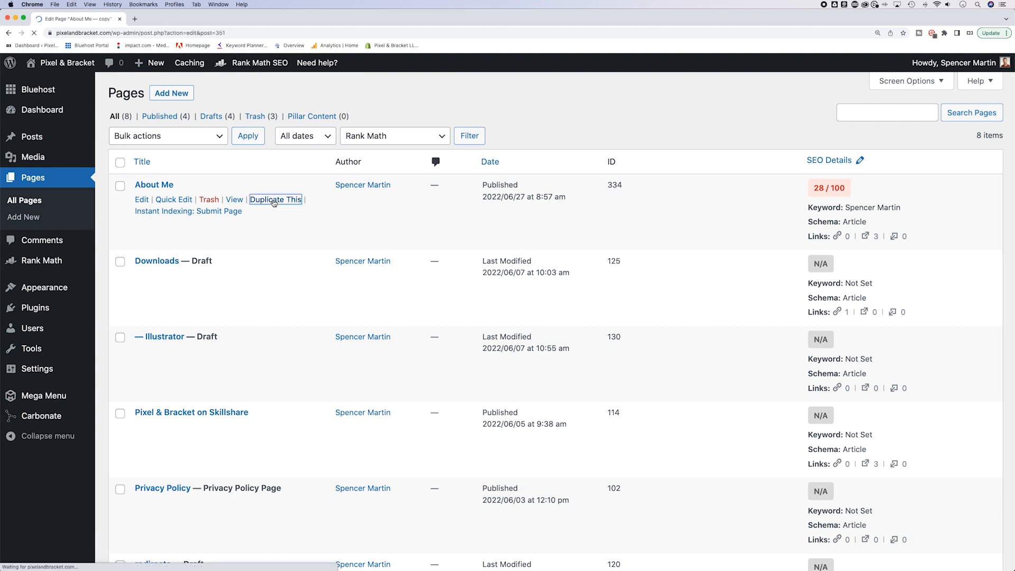
Step: Inspect the 'copy' suffix in the duplicated page's title and its URL slug about-me----copy
{"action": "left_click", "coordinate": [275, 200]}
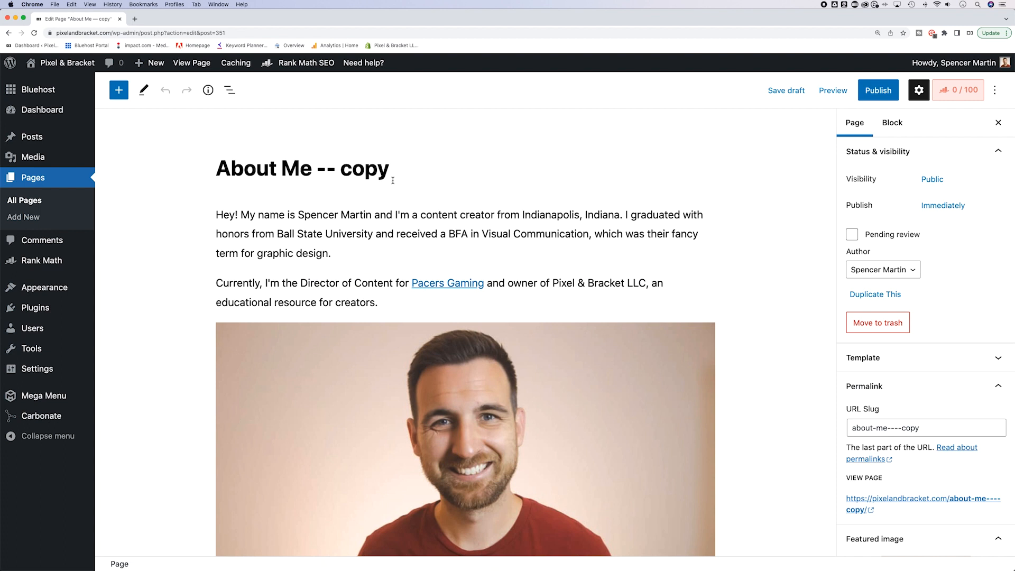
{"action": "double_click", "coordinate": [364, 168]}
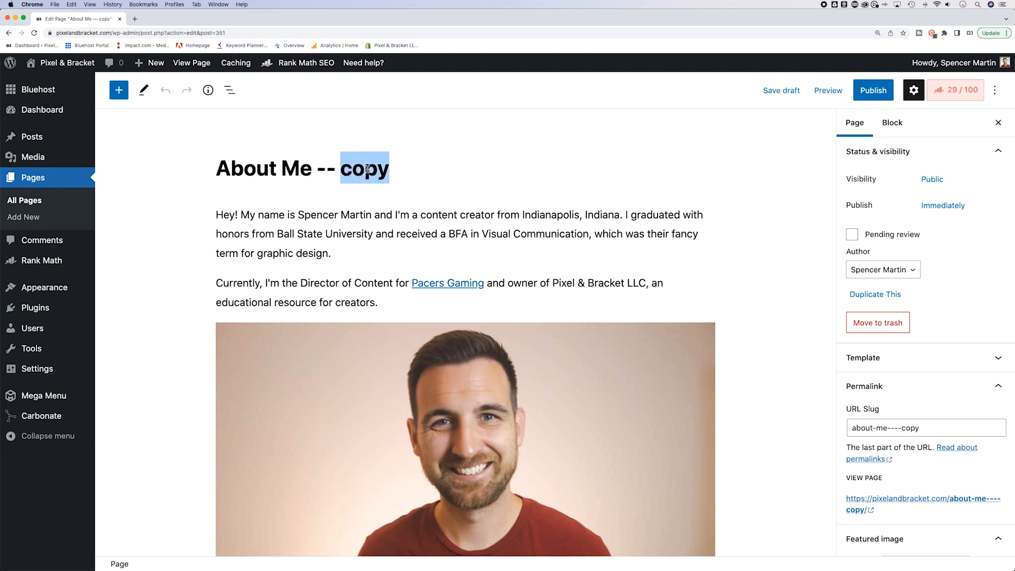
{"action": "left_click", "coordinate": [363, 206]}
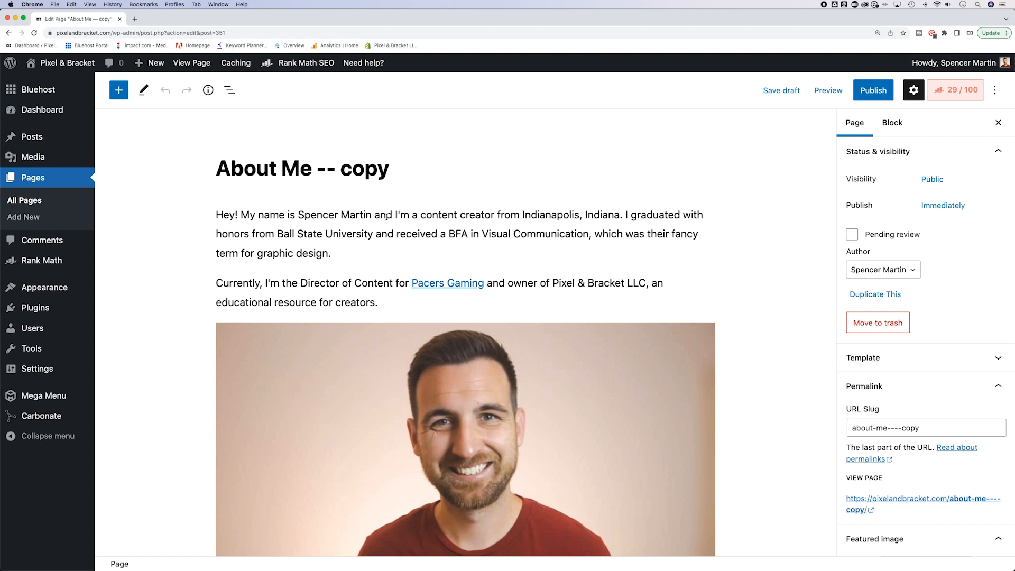
{"action": "mouse_move", "coordinate": [835, 395]}
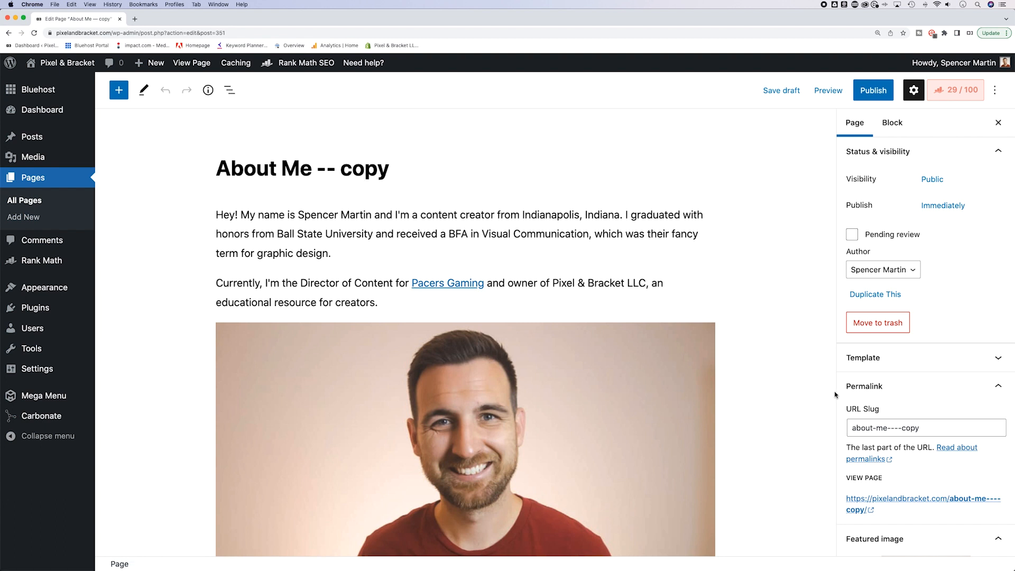
{"action": "mouse_move", "coordinate": [854, 209]}
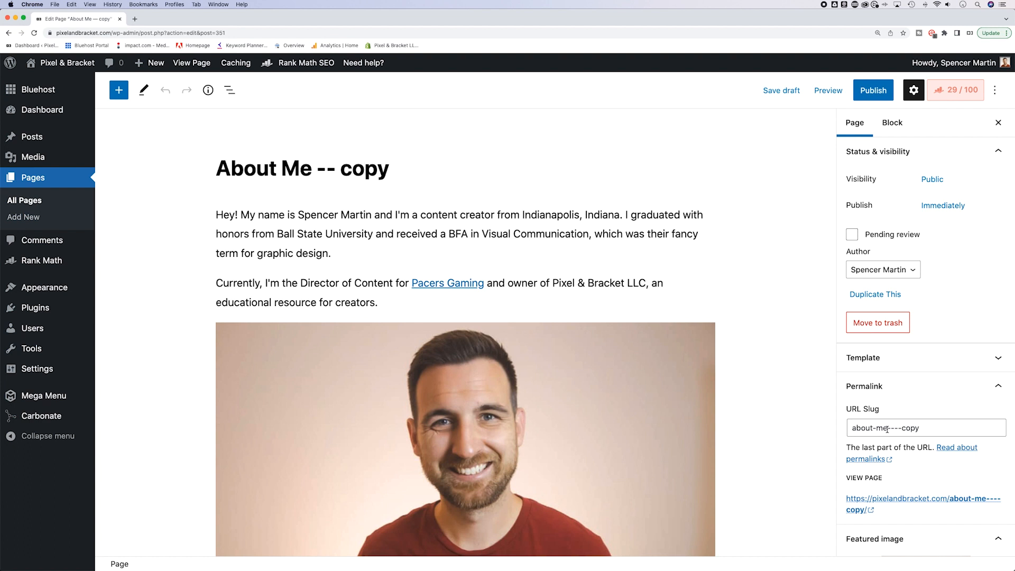
{"action": "left_click", "coordinate": [364, 168]}
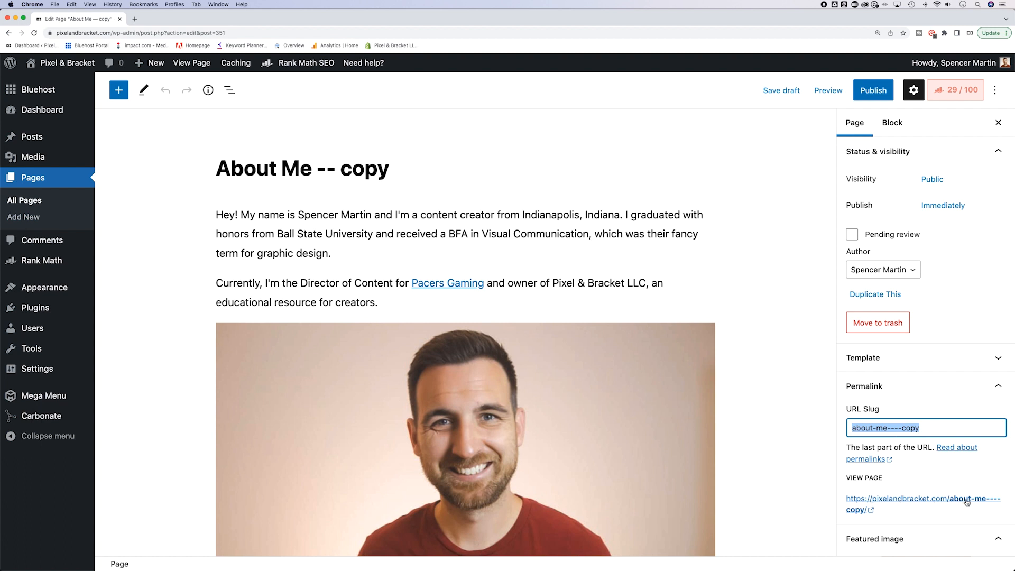
{"action": "mouse_move", "coordinate": [898, 505]}
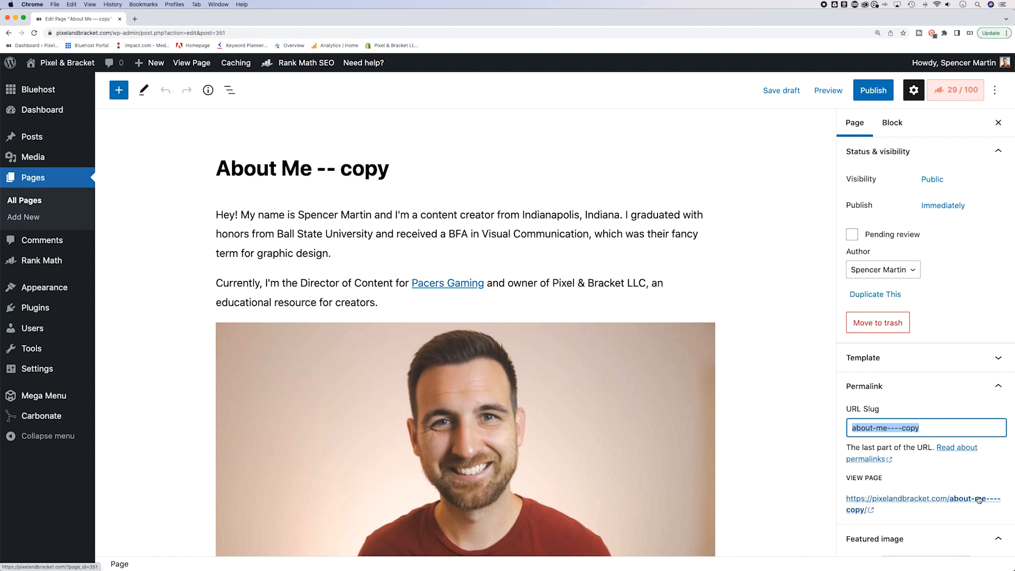
Step: Head toward All Posts, triggering the browser's Leave site? warning
{"action": "left_click", "coordinate": [889, 427]}
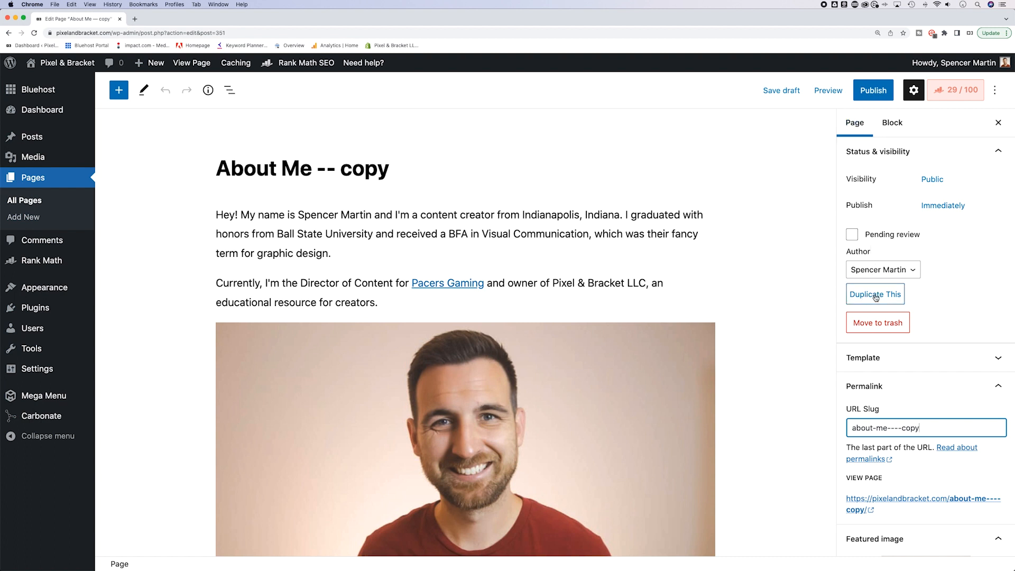
{"action": "mouse_move", "coordinate": [874, 293]}
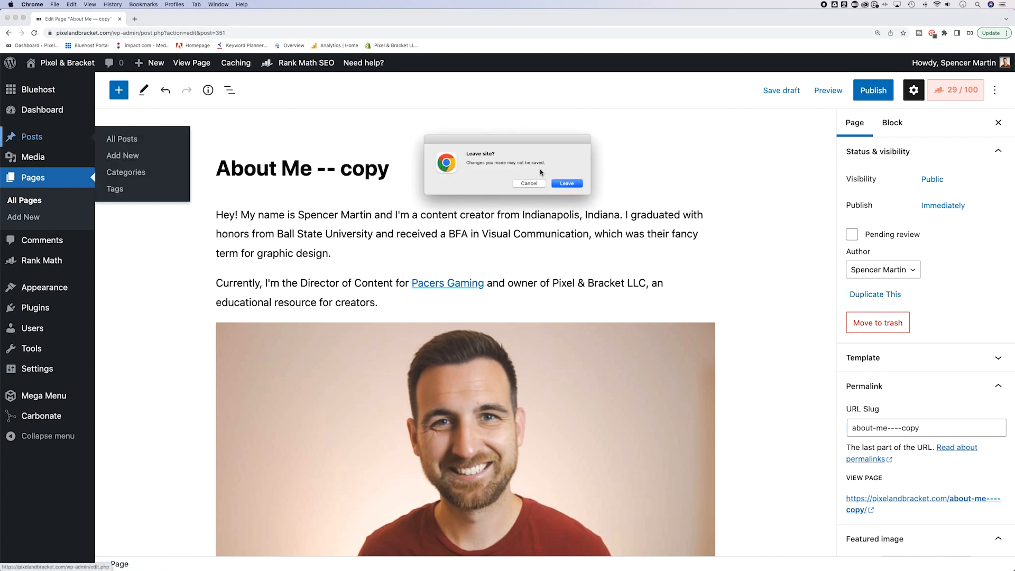
Step: Leave the editor unsaved and duplicate the Background Transparent in Illustrator post as a draft
{"action": "left_click", "coordinate": [567, 183]}
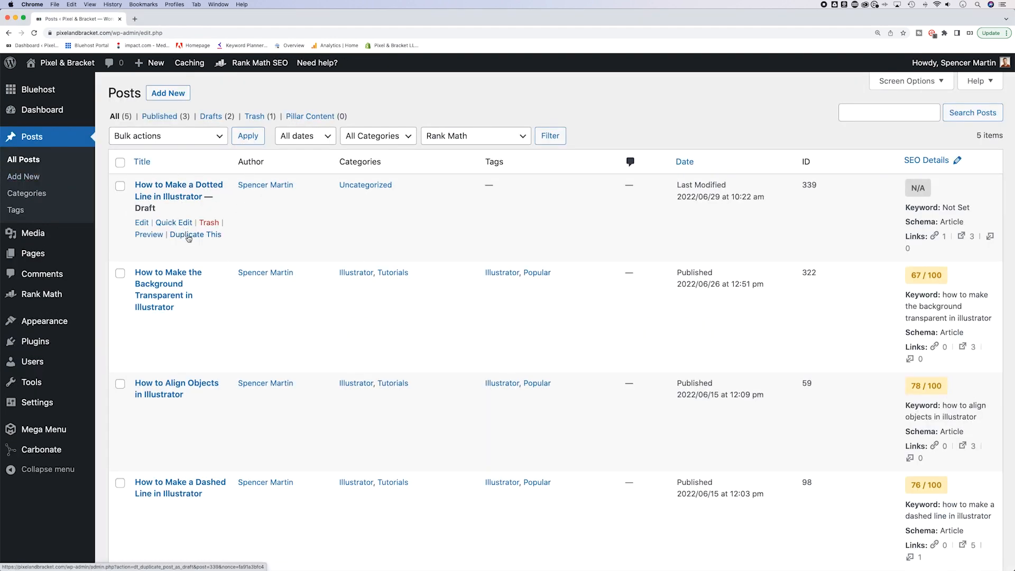
{"action": "mouse_move", "coordinate": [194, 235]}
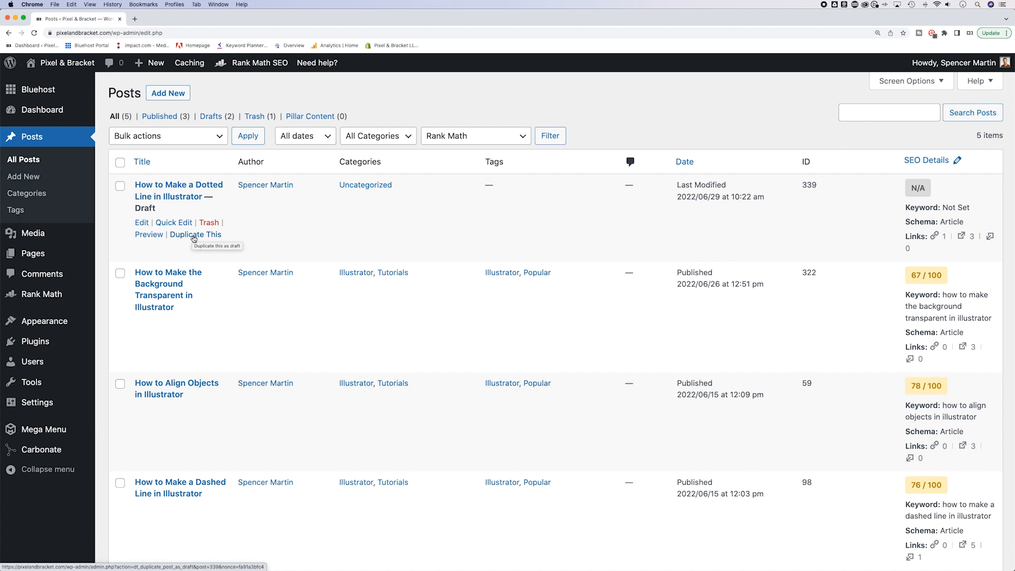
{"action": "mouse_move", "coordinate": [169, 296]}
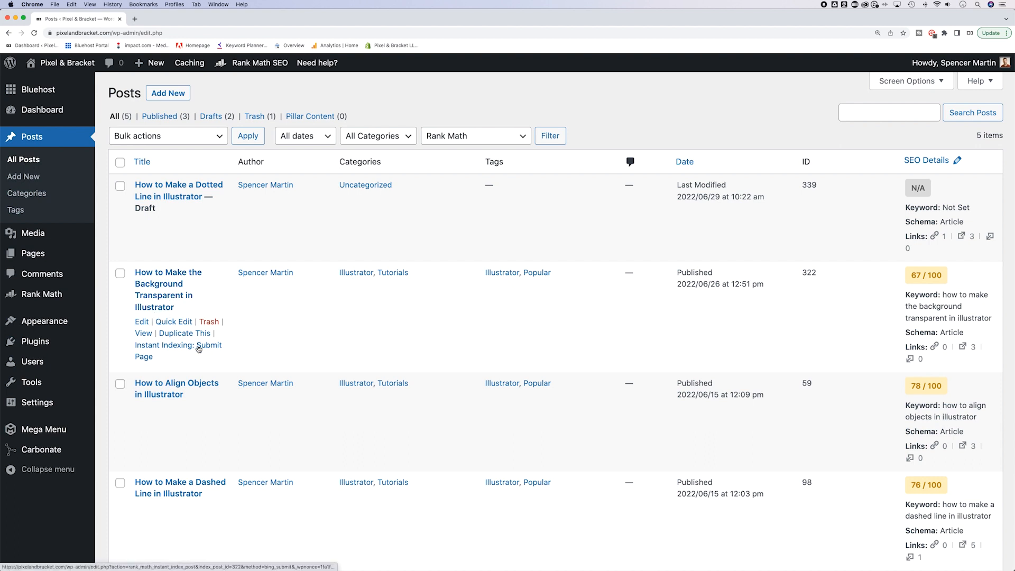
{"action": "left_click", "coordinate": [184, 333]}
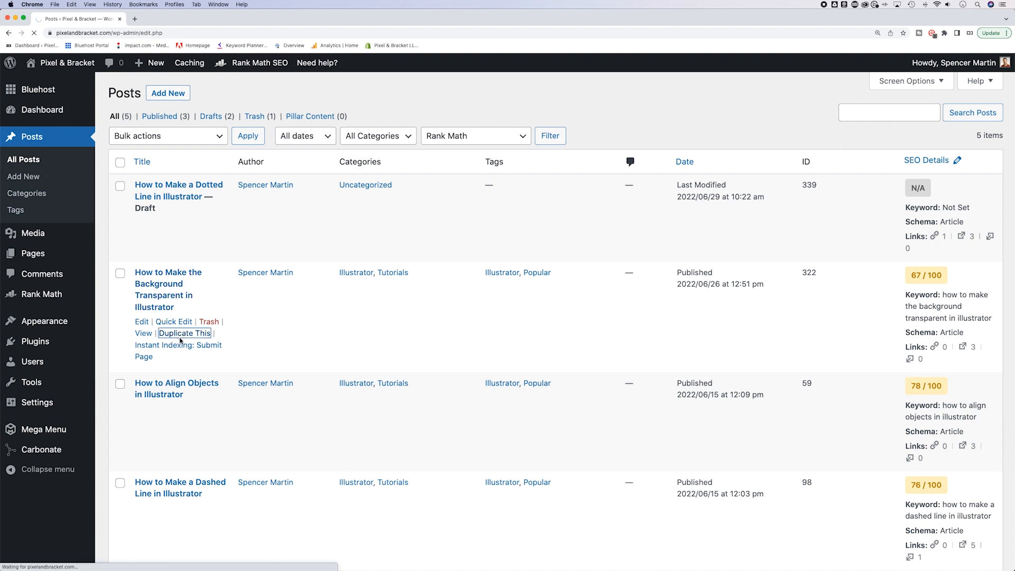
{"action": "left_click", "coordinate": [184, 333]}
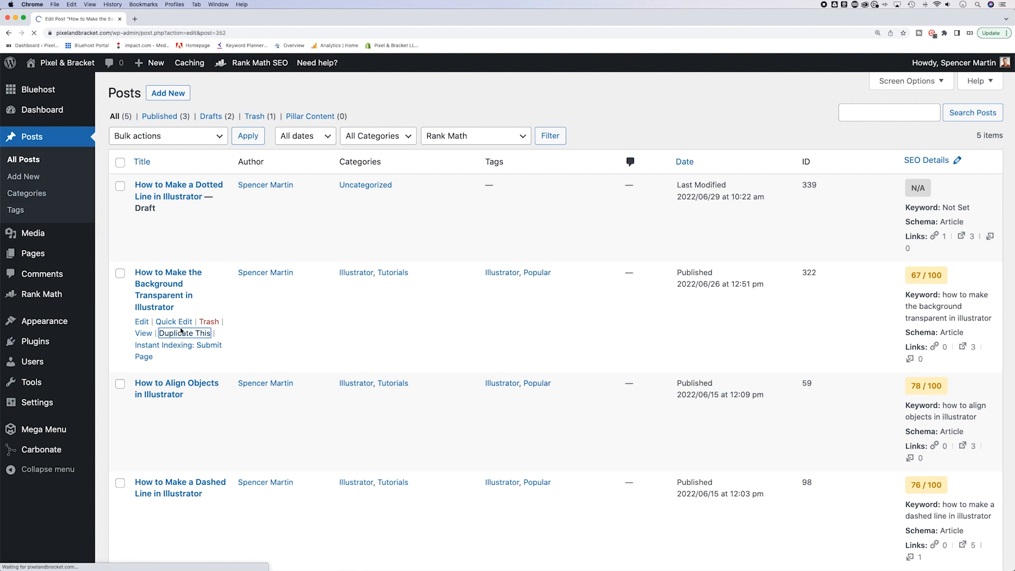
Step: Save the Background Transparent copy as a draft so it tops the posts list
{"action": "left_click", "coordinate": [184, 334]}
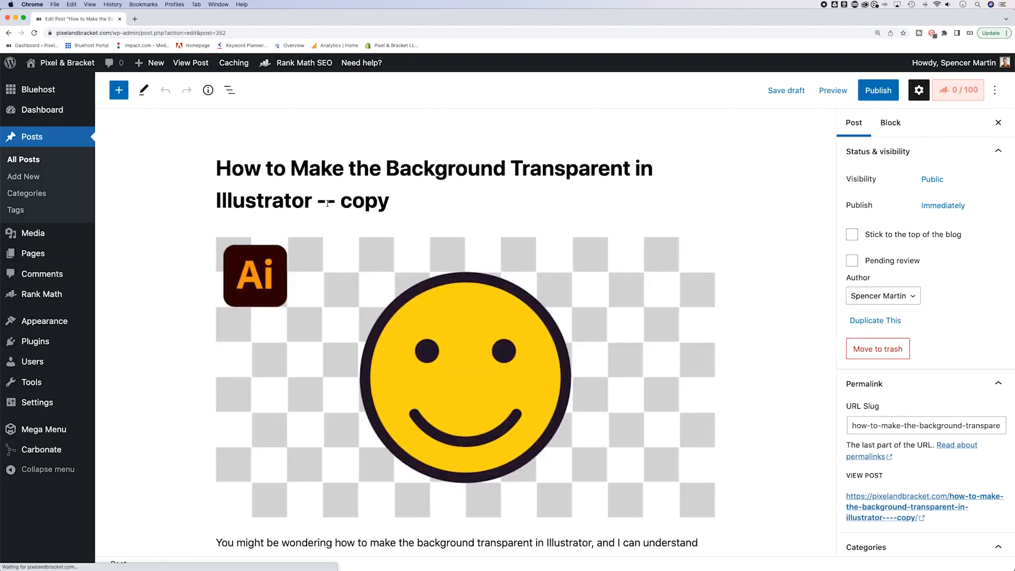
{"action": "double_click", "coordinate": [369, 201]}
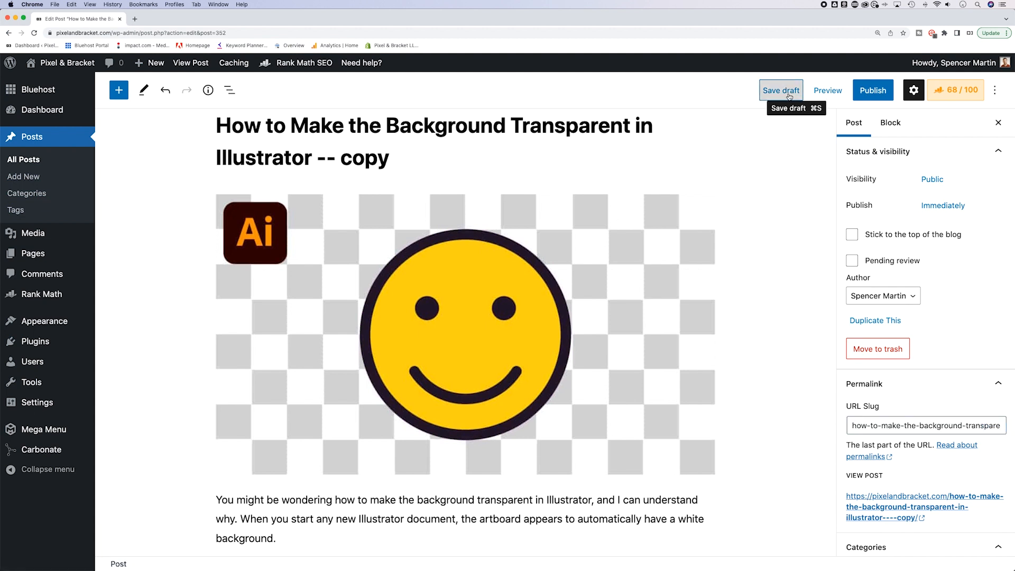
{"action": "left_click", "coordinate": [781, 90]}
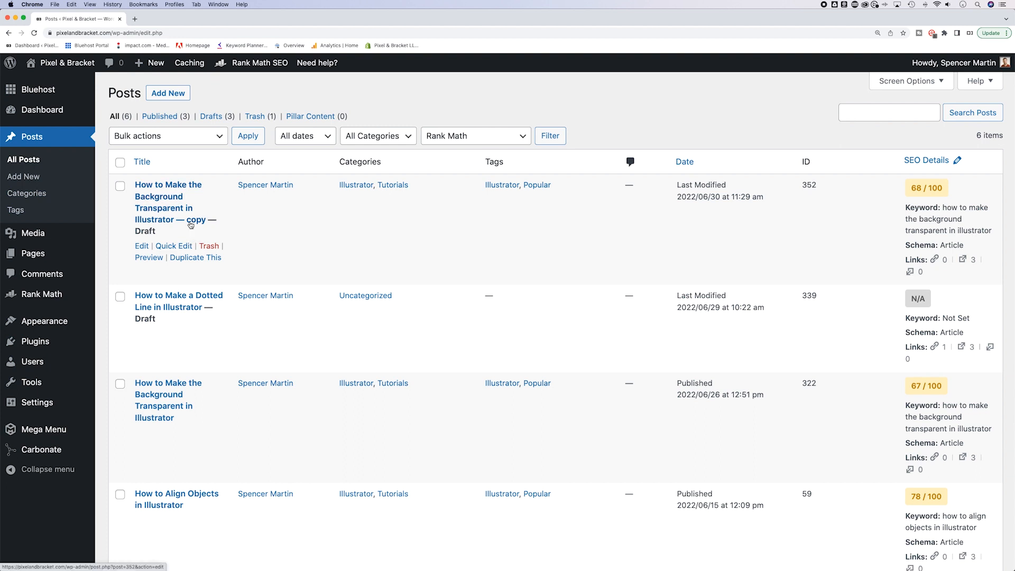
{"action": "mouse_move", "coordinate": [189, 223]}
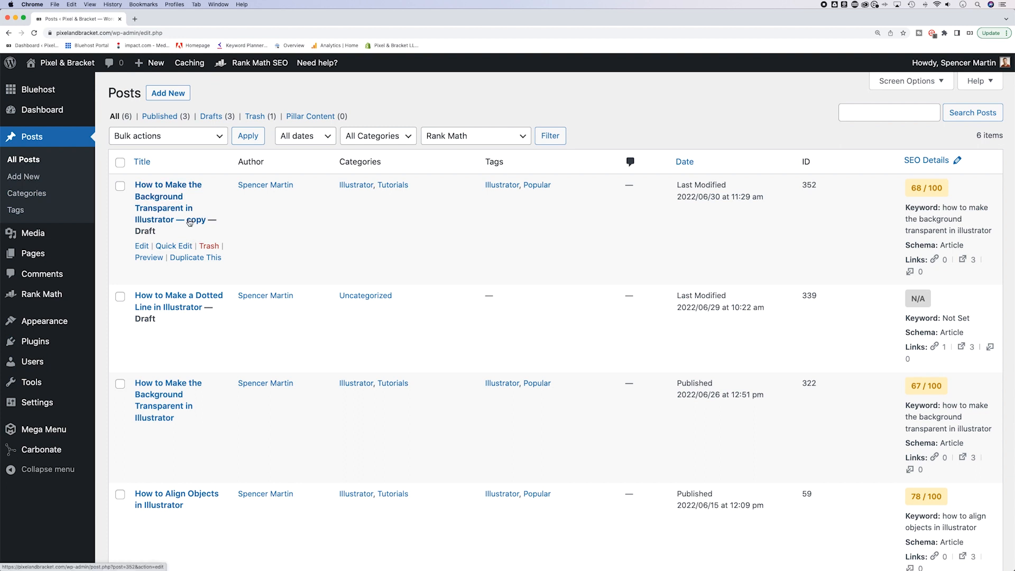